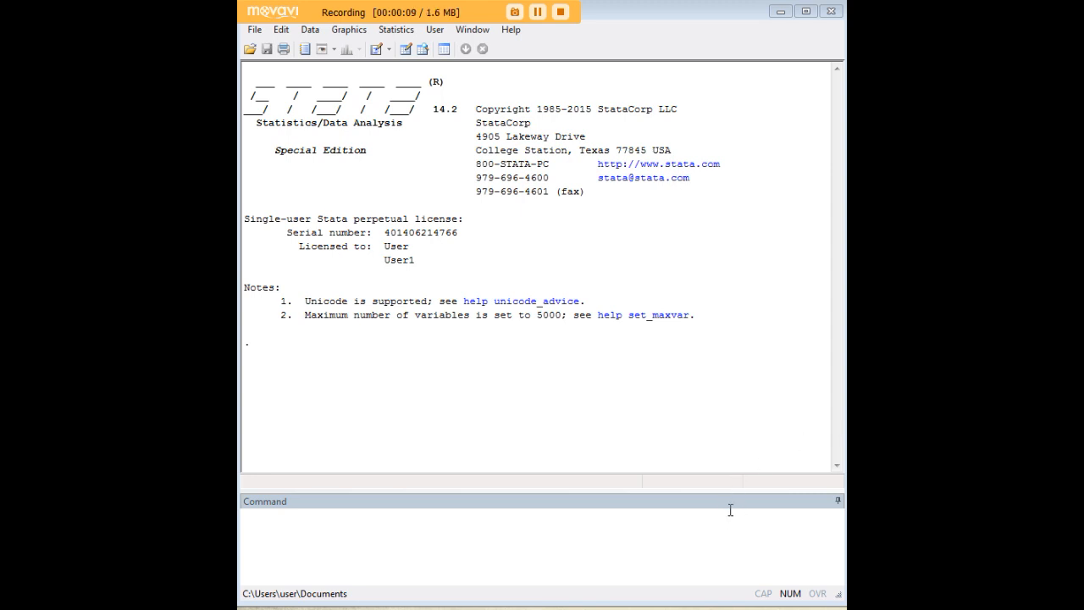
Load the census13 example dataset of 1980 census data by state via webuse
text(webuse census13)
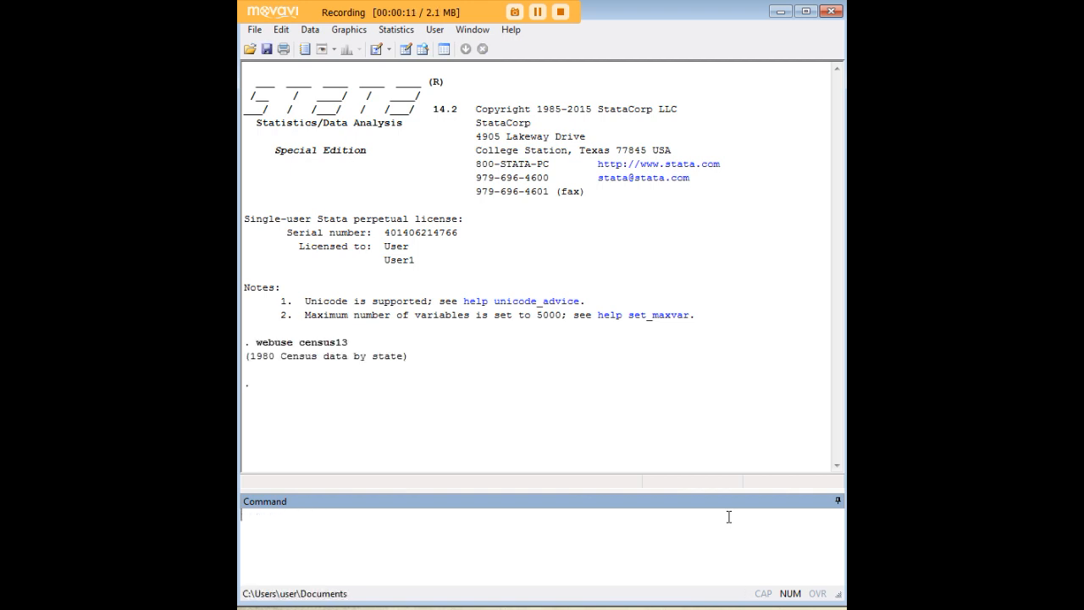
mouse_move(272, 349)
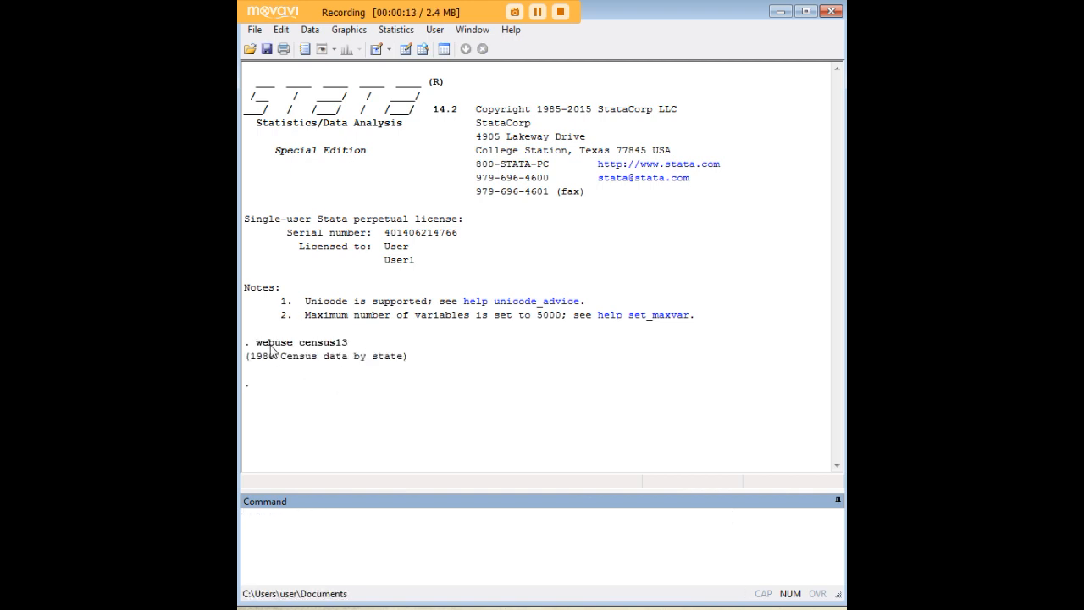
double_click(274, 342)
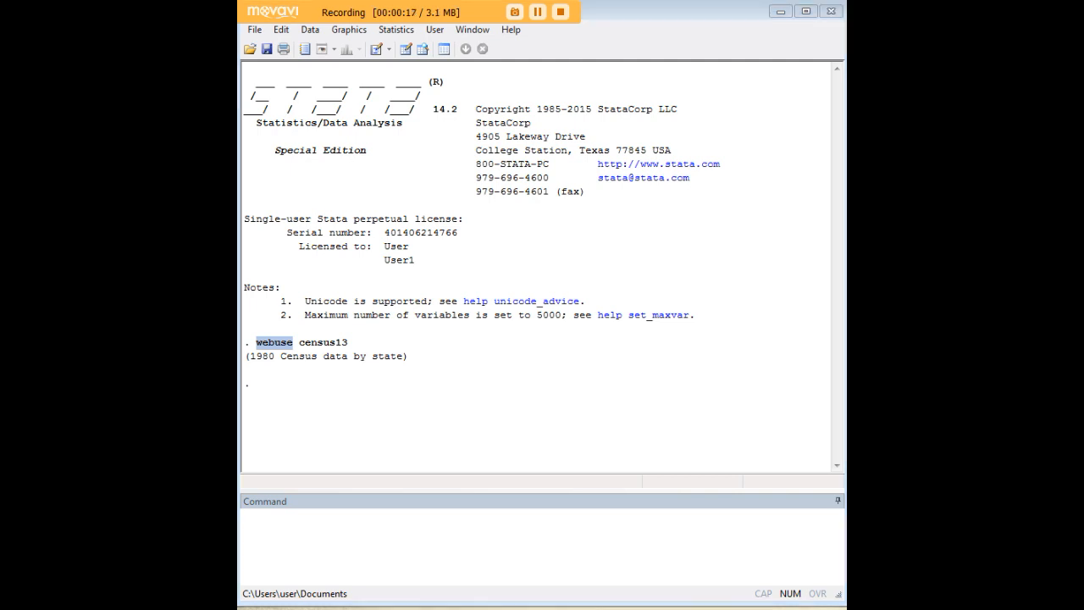
Create mrgrate_4 as four quartile groups of mrgrate using xtile with nq(4)
text(xtile mrgrate_4 = mrgrate, nq(4))
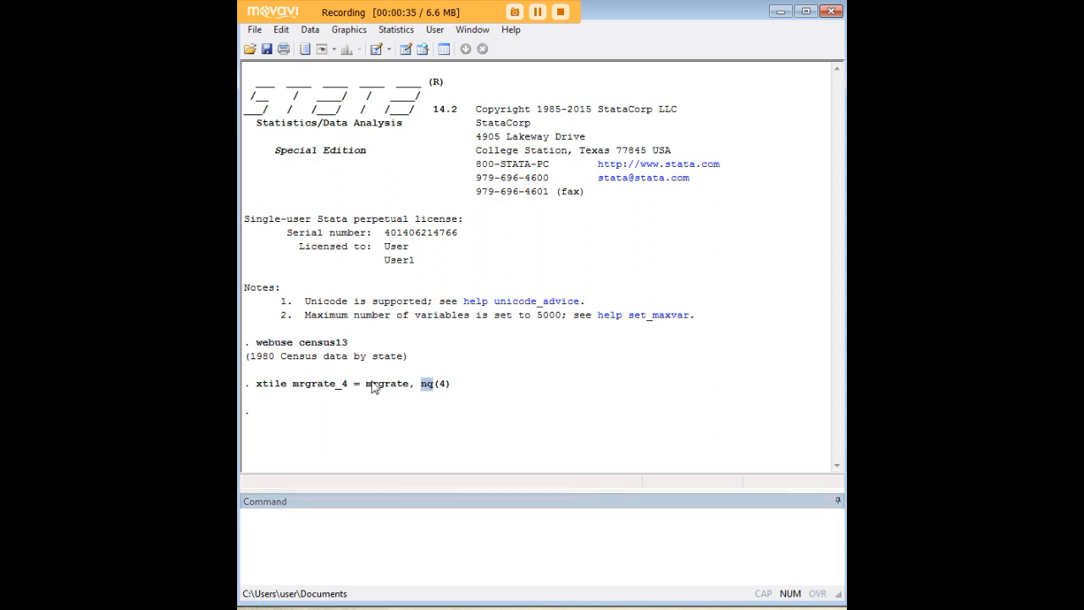
double_click(386, 382)
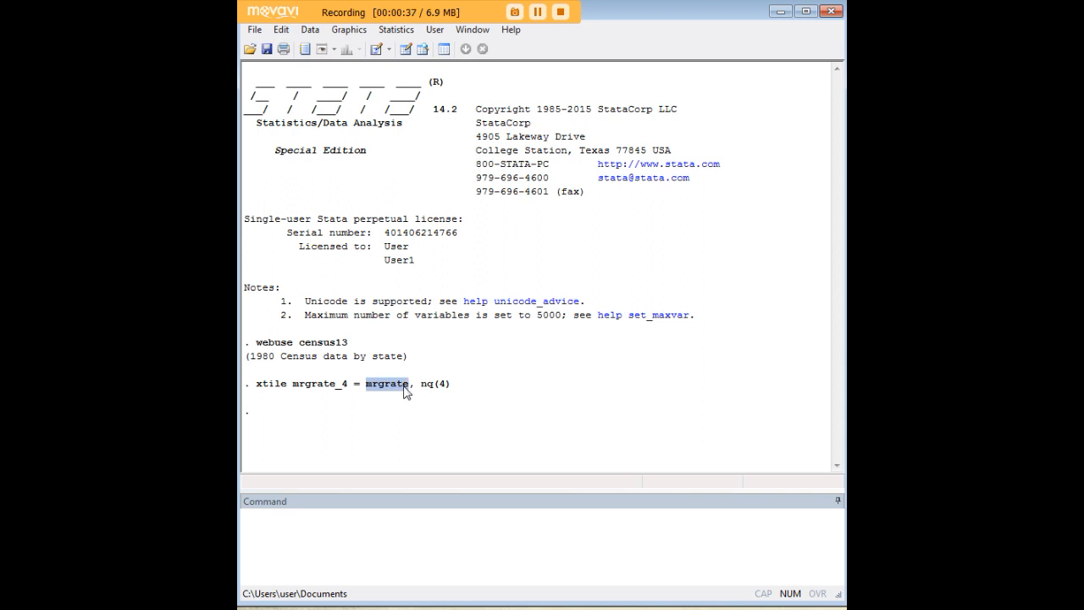
mouse_move(383, 391)
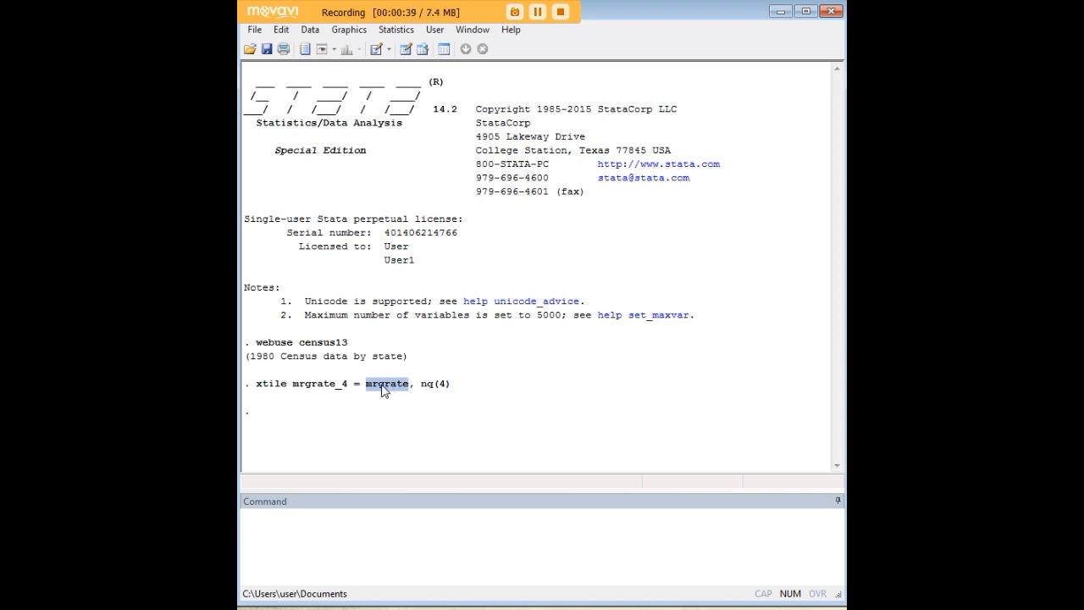
mouse_move(291, 396)
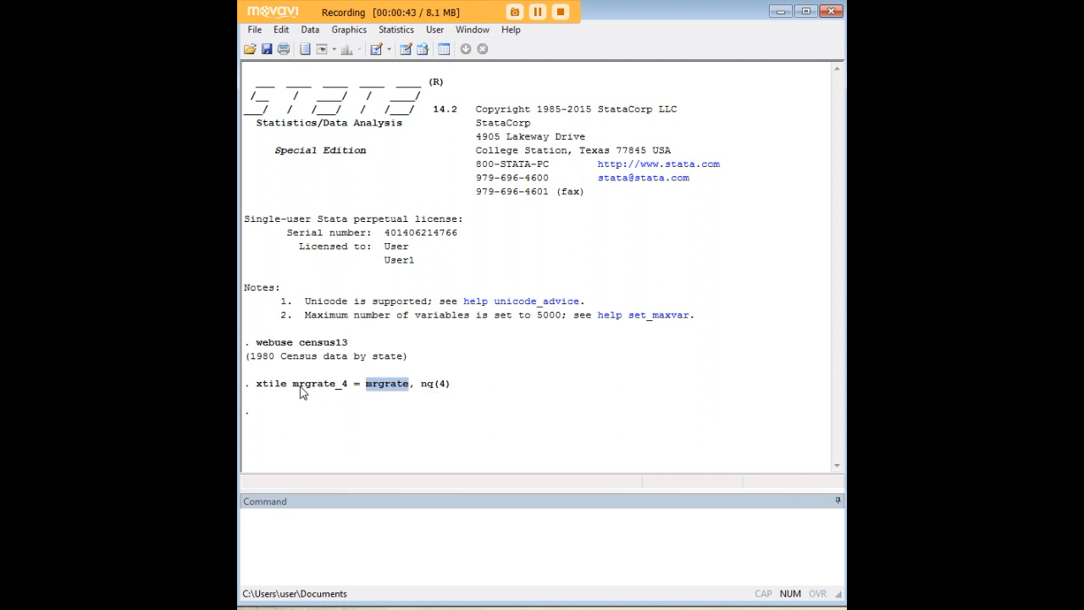
double_click(317, 383)
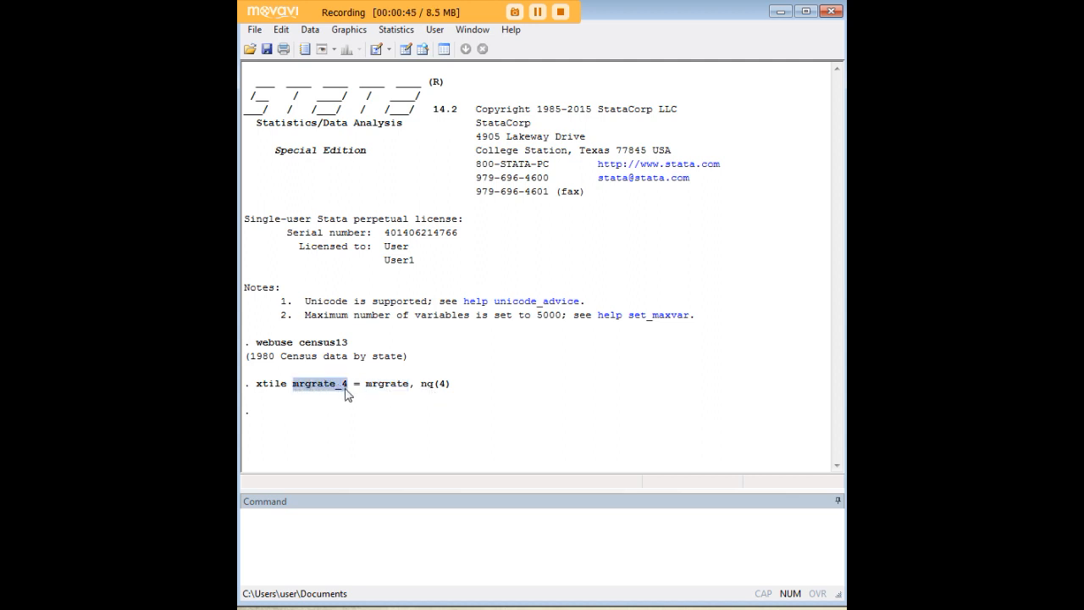
mouse_move(516, 361)
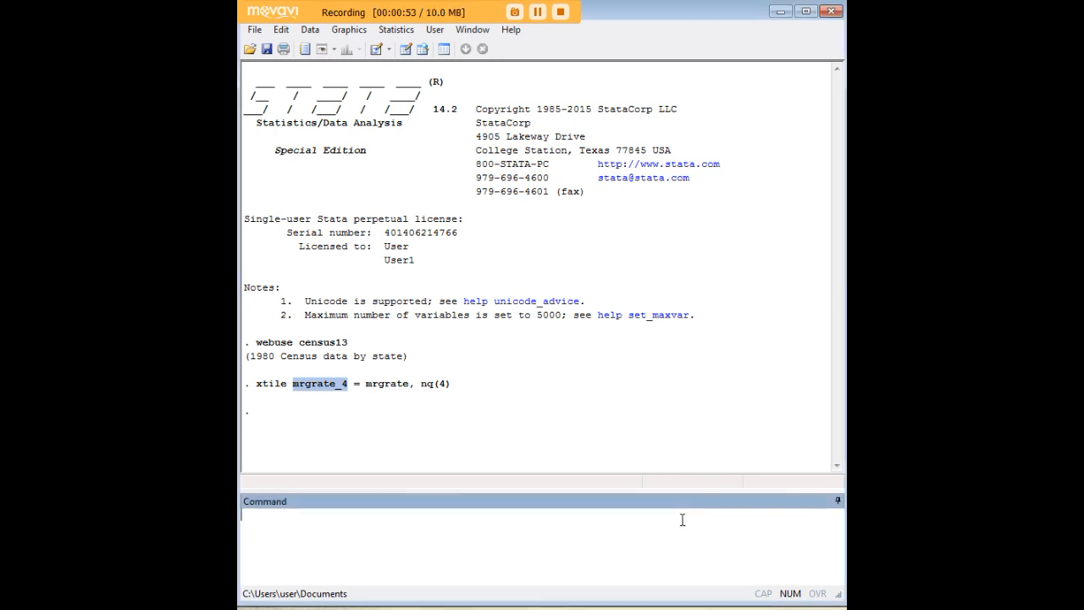
Enter a tabstat of mrgrate (n mean min max sd p50) by mrgrate_4 without running it
text(tabstat mrgrate, stat(n mean min max sd p50) by(mrgrate_4))
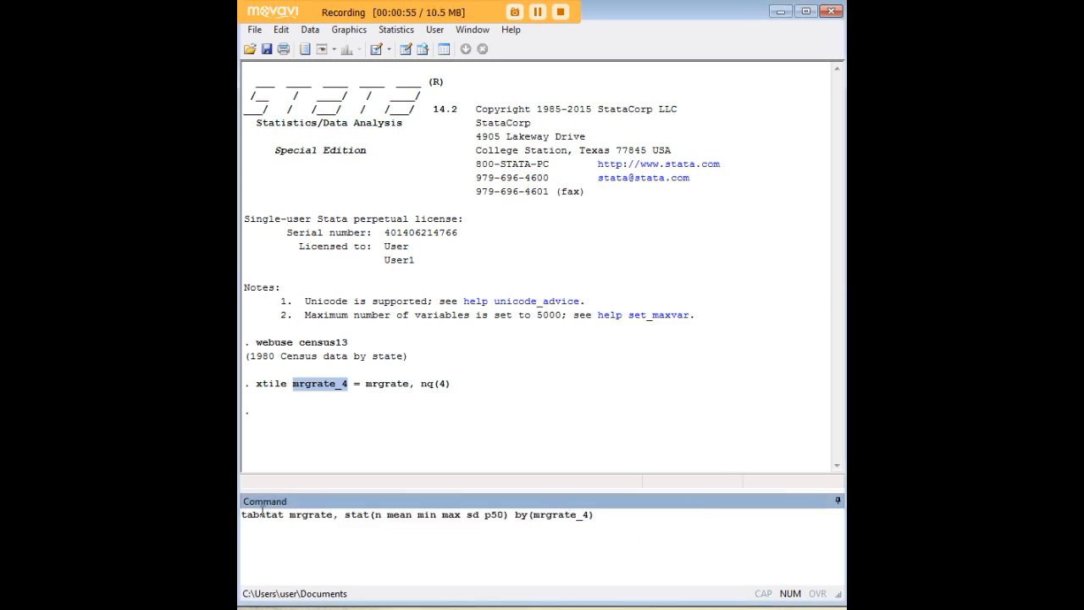
double_click(261, 515)
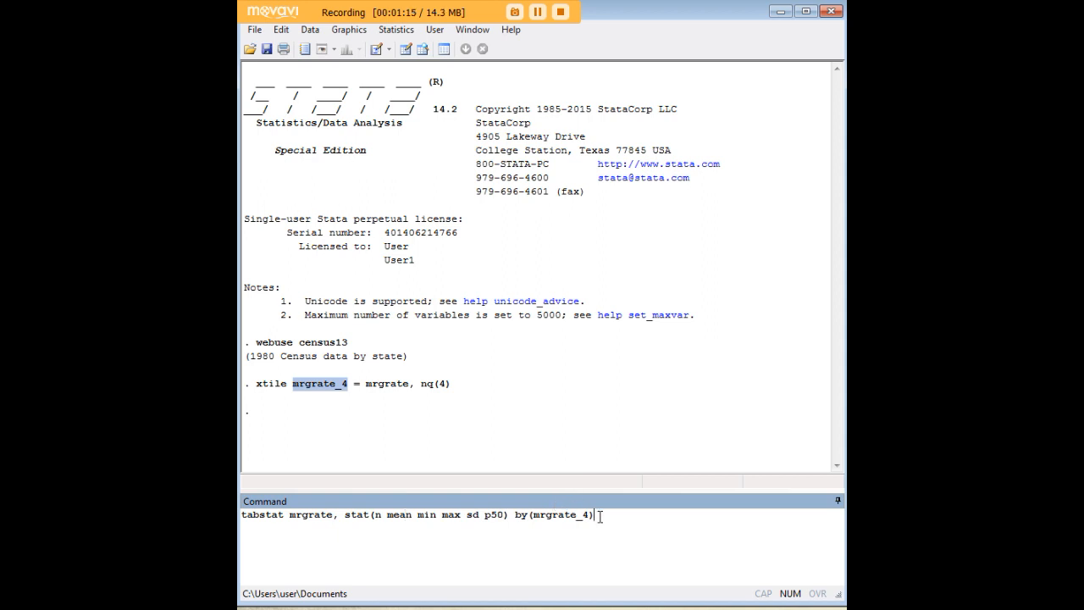
Run the quartile tabstat table, then enter xtile mrgrate_5 = mrgrate, nq(5) for five quantiles
key(Return)
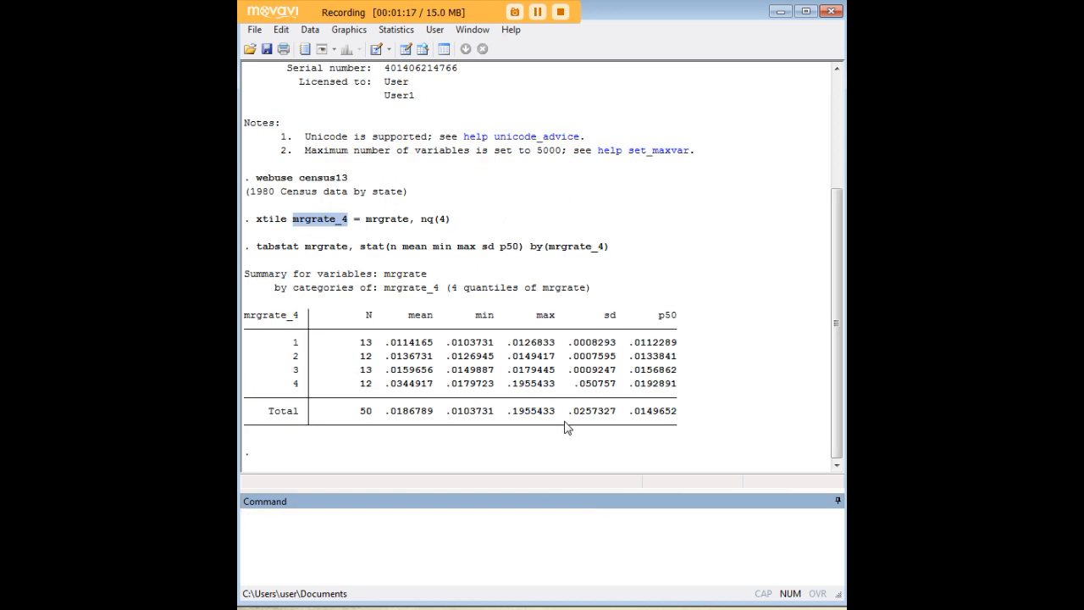
mouse_move(301, 353)
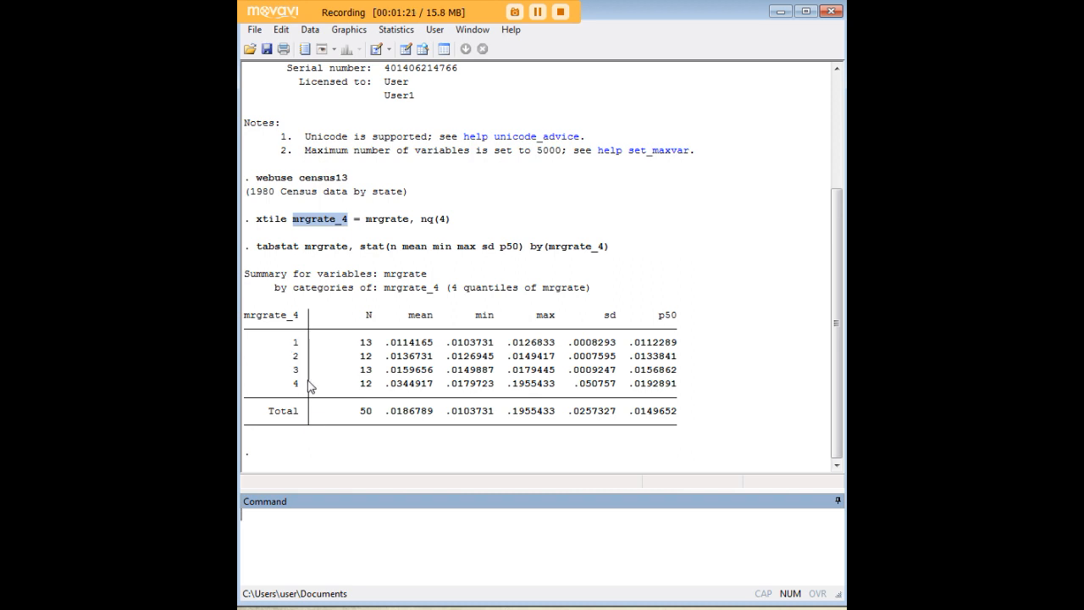
mouse_move(392, 328)
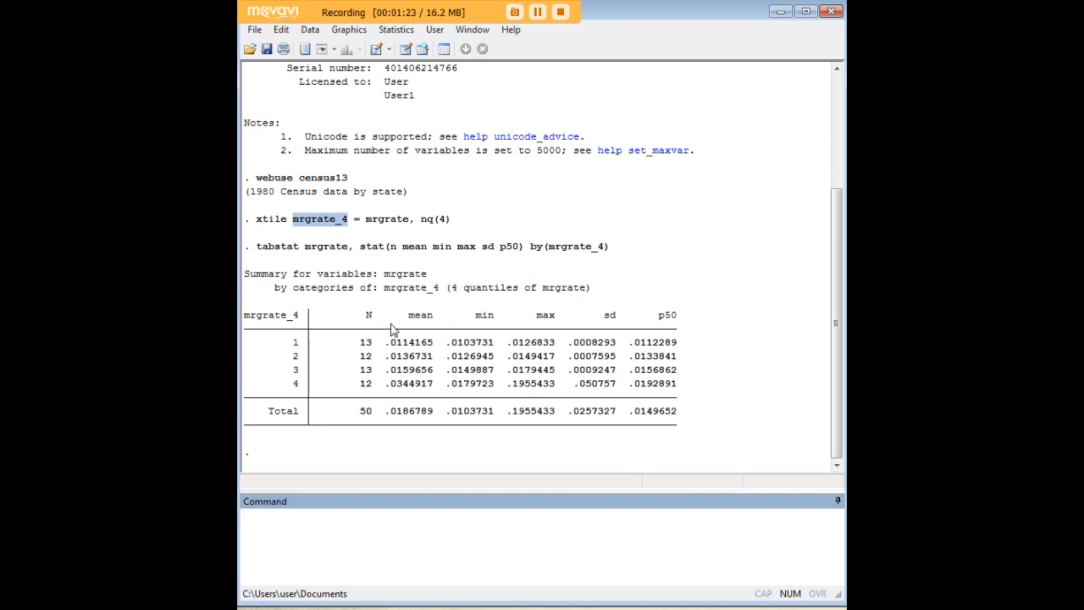
mouse_move(742, 379)
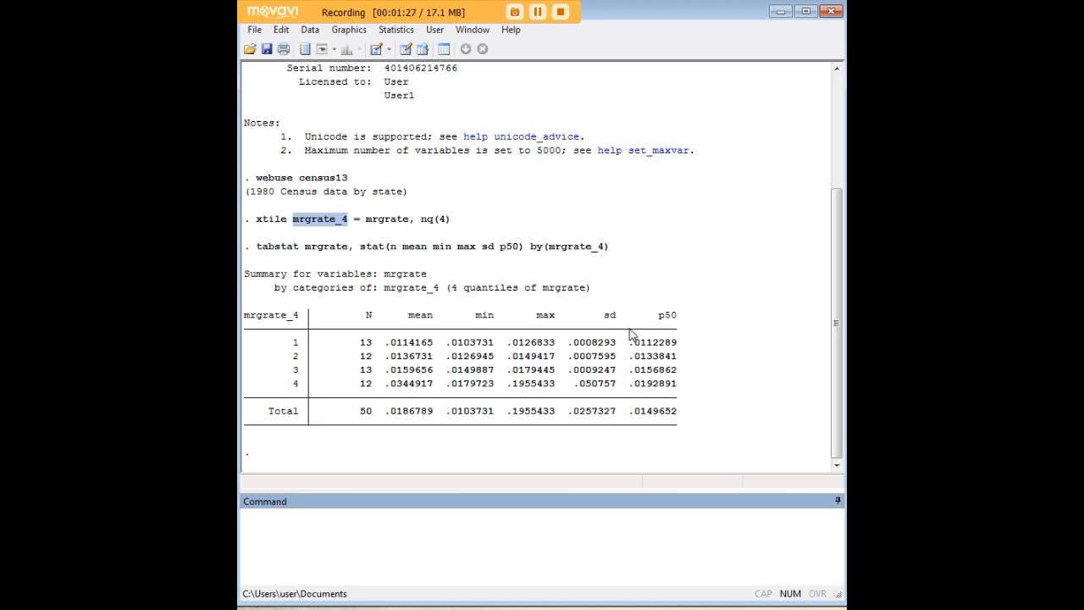
mouse_move(410, 383)
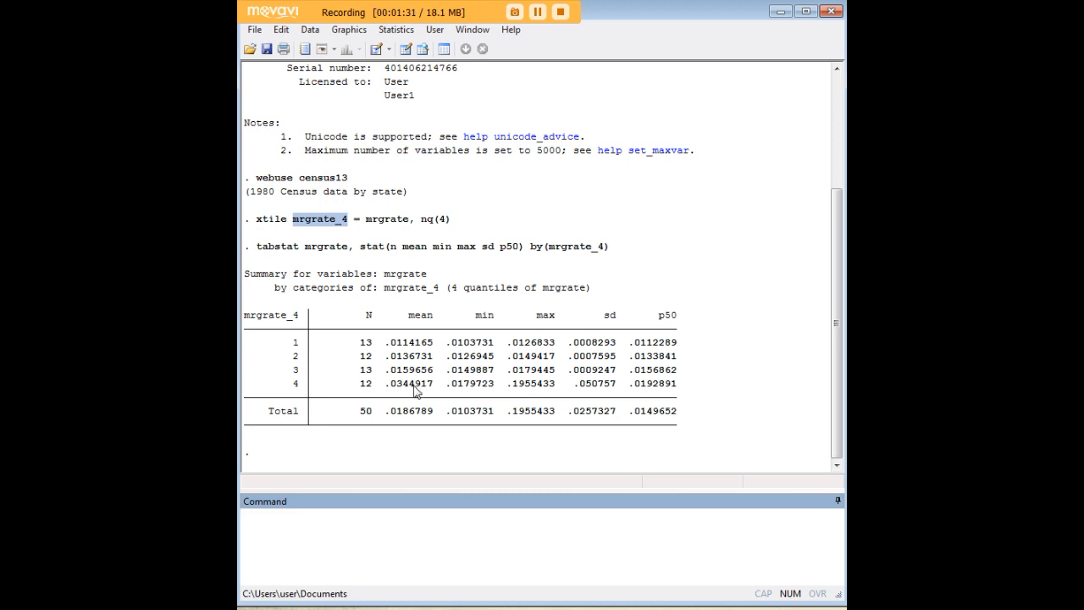
mouse_move(590, 414)
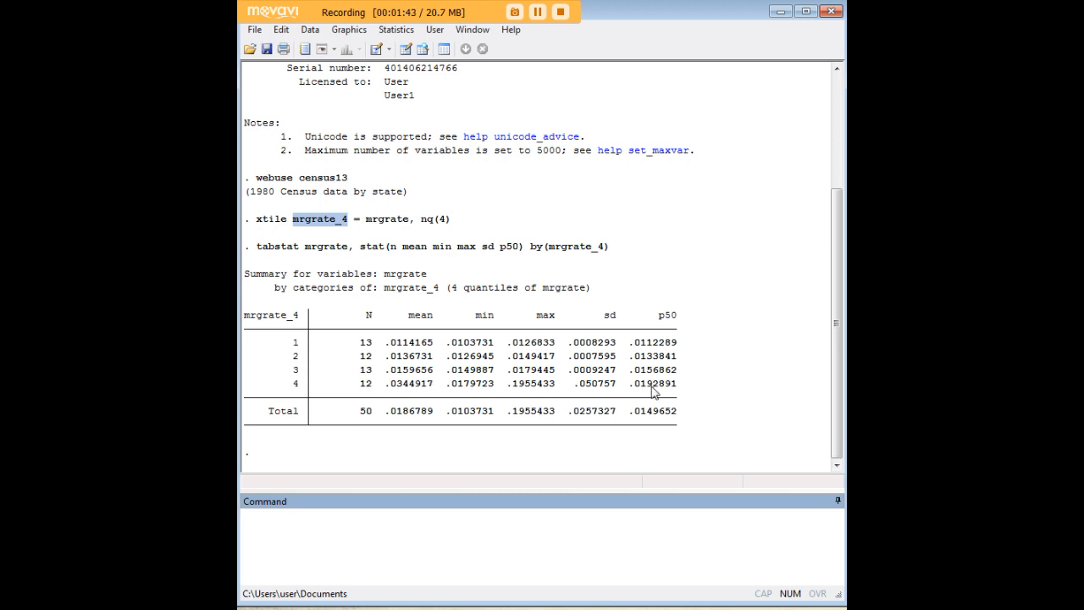
mouse_move(680, 389)
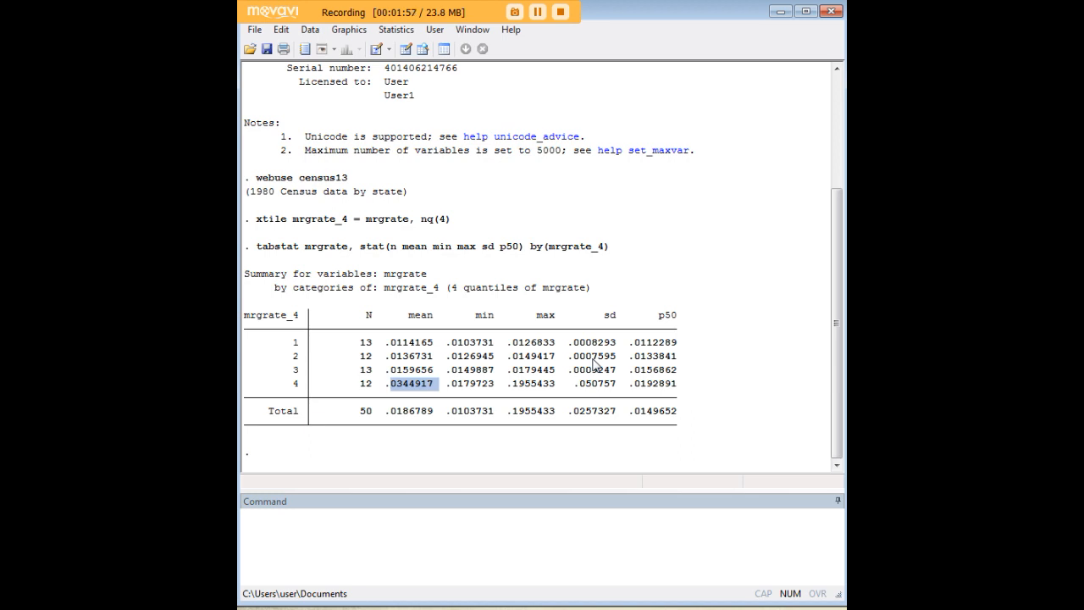
mouse_move(434, 265)
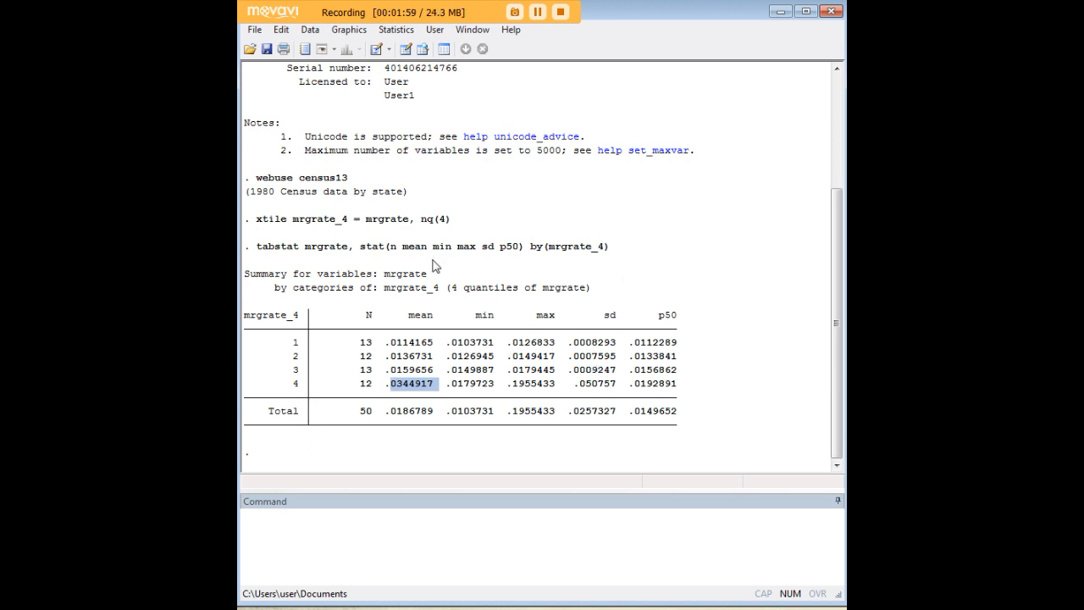
double_click(406, 274)
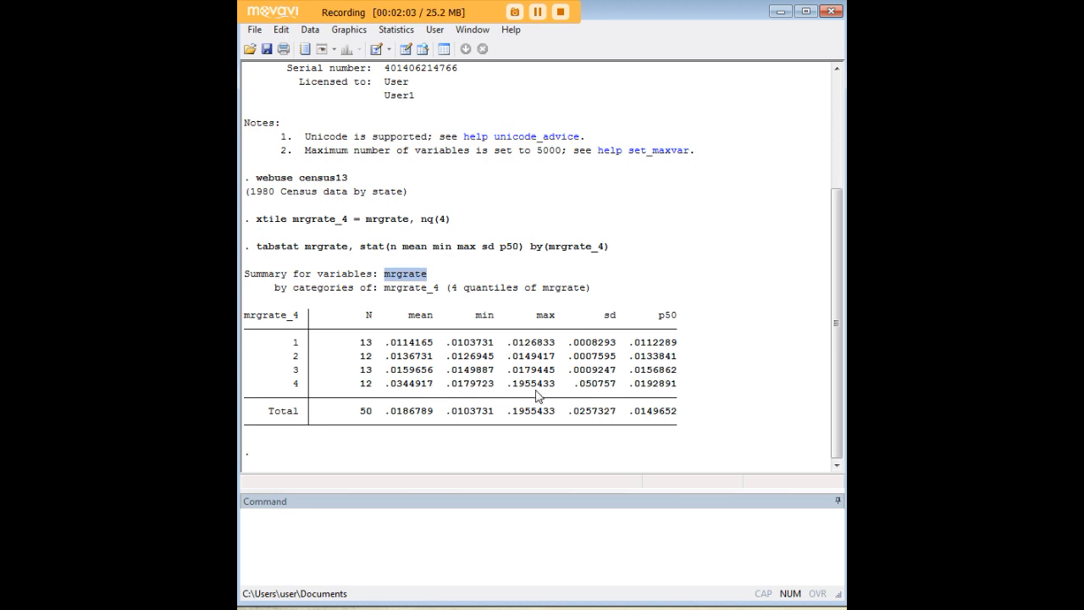
double_click(652, 383)
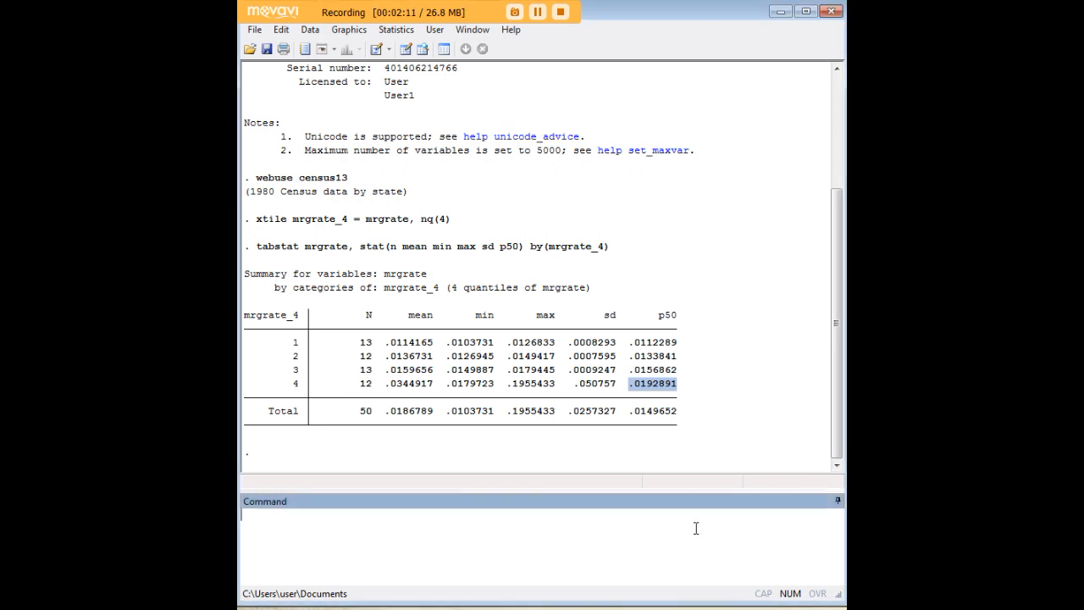
text(xtile mrgrate_5 = mrgrate, nq(5))
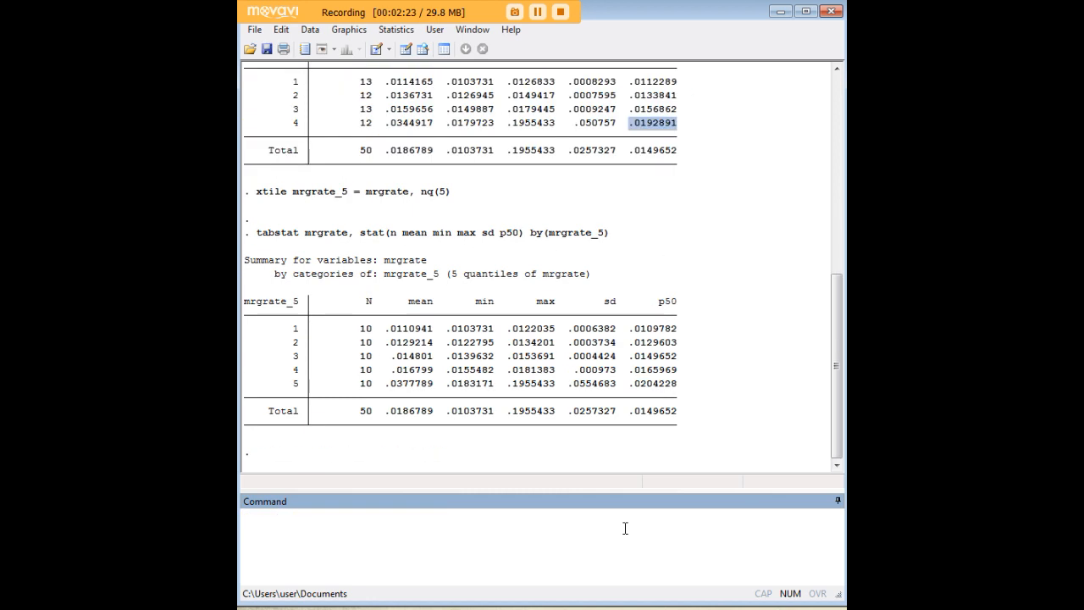
mouse_move(505, 247)
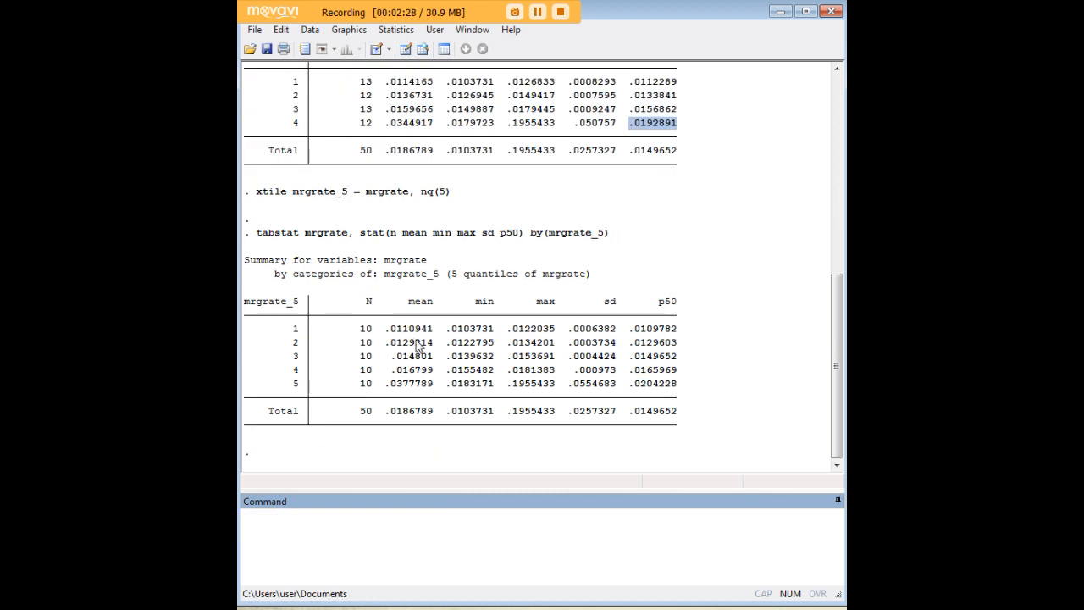
mouse_move(500, 329)
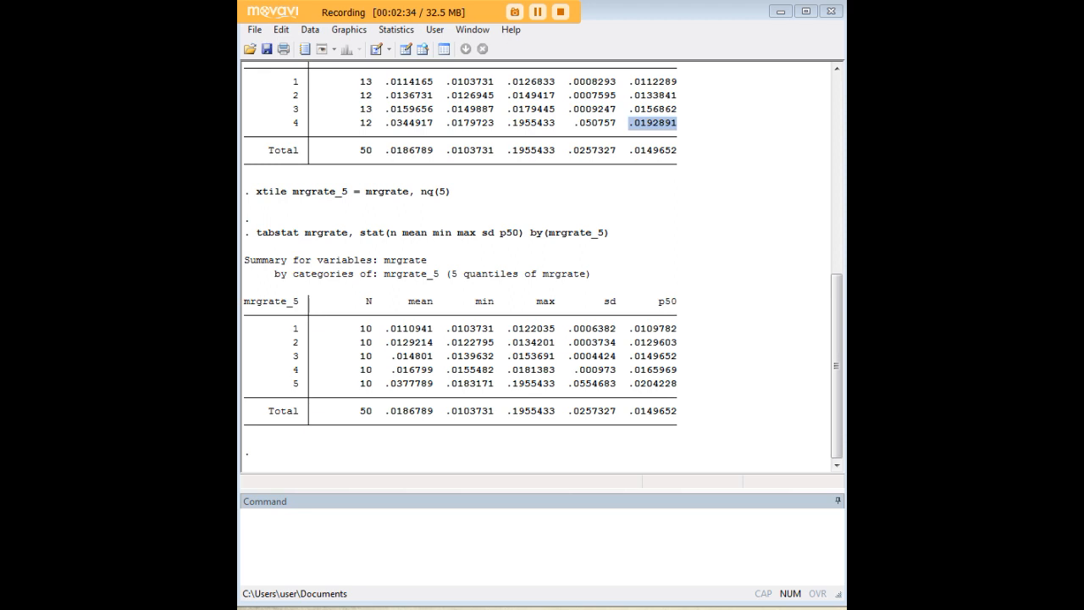
Create mrgrate_10 as ten decile groups of mrgrate and review the decile summary table
text(xtile mrgrate_10 = mrgrate, nq(10))
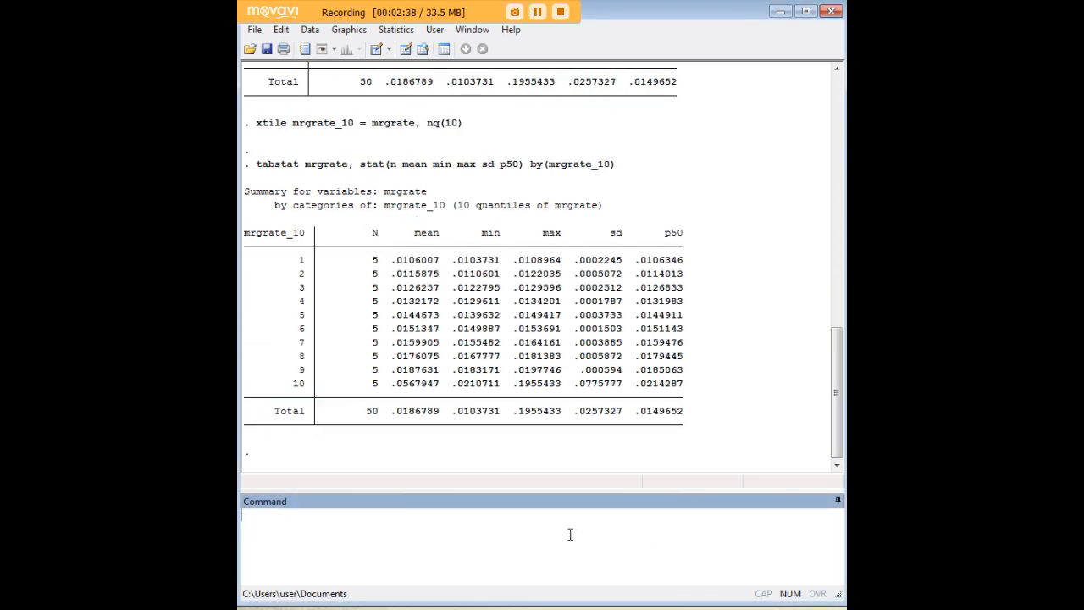
mouse_move(353, 308)
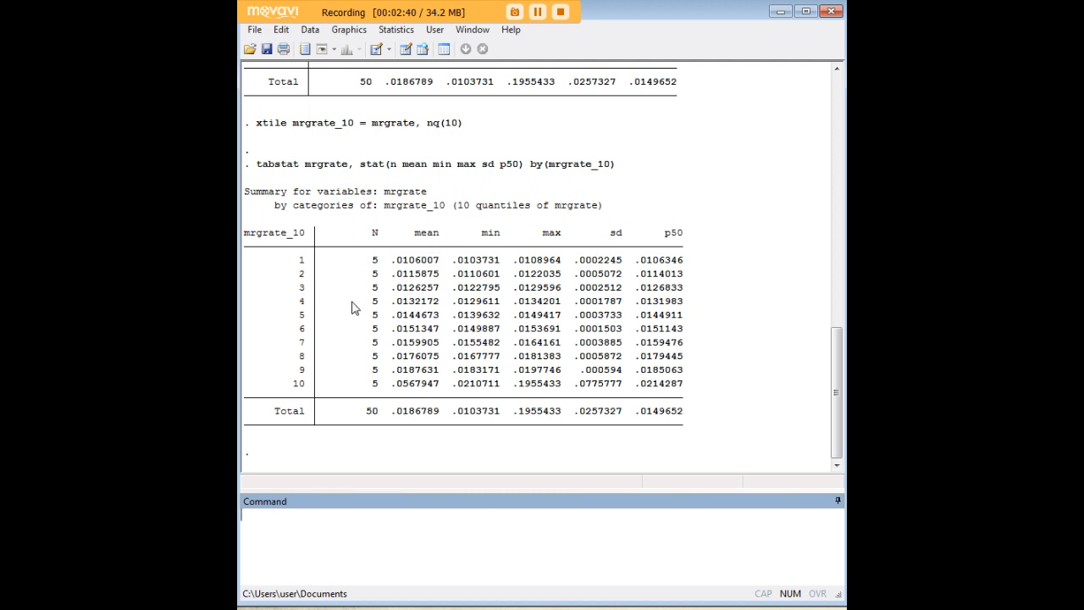
scroll(down, 3)
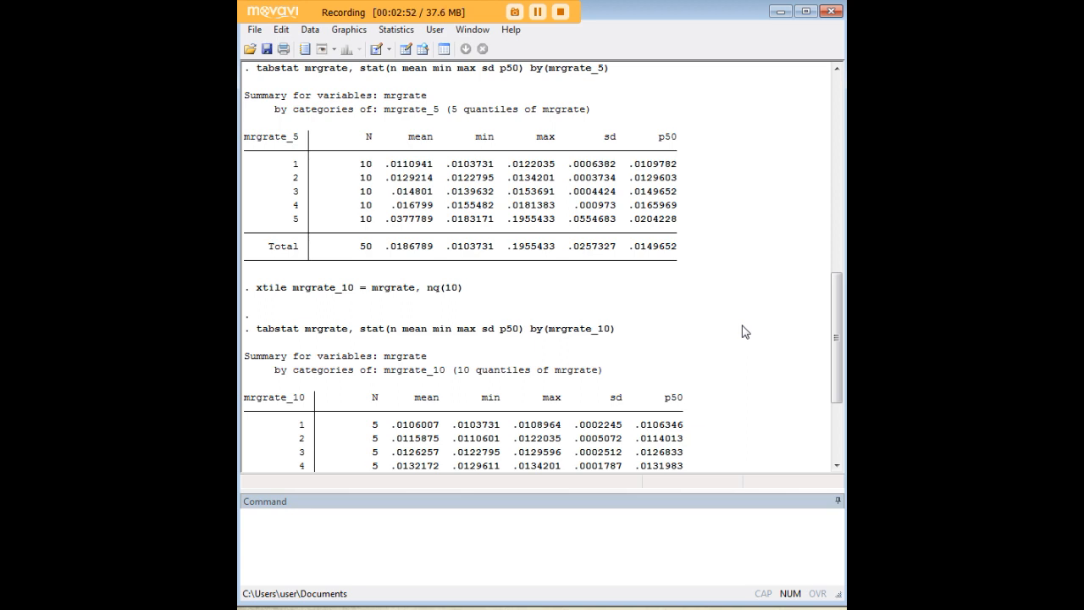
mouse_move(606, 257)
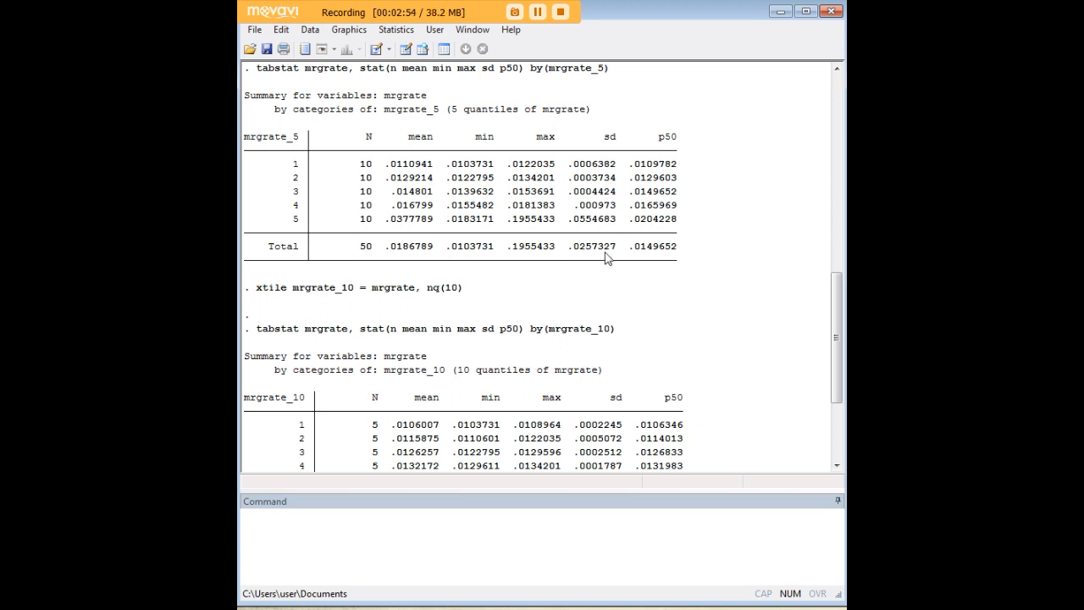
mouse_move(689, 281)
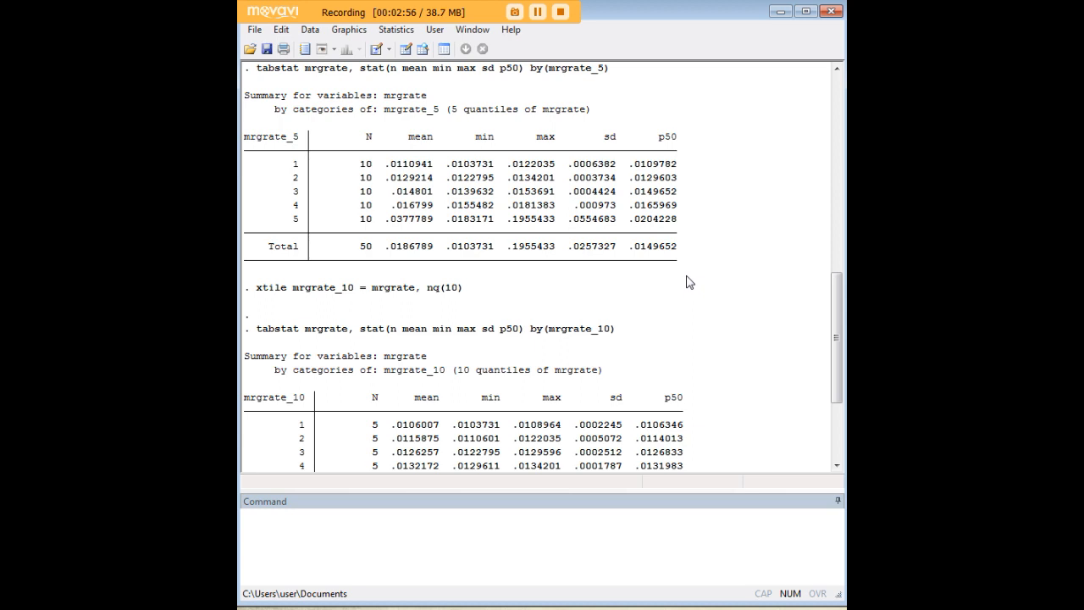
mouse_move(765, 339)
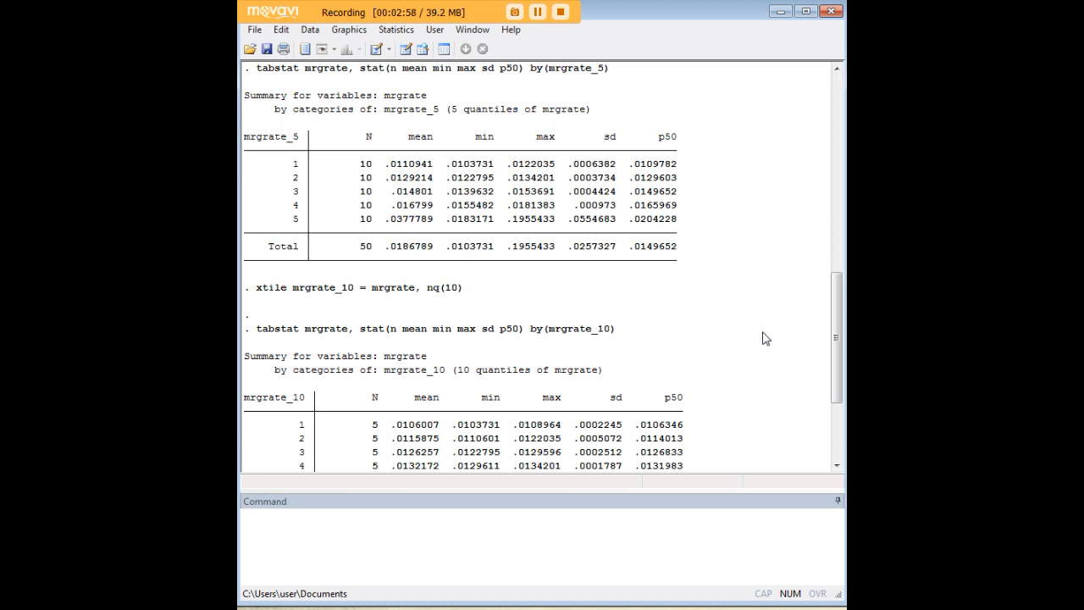